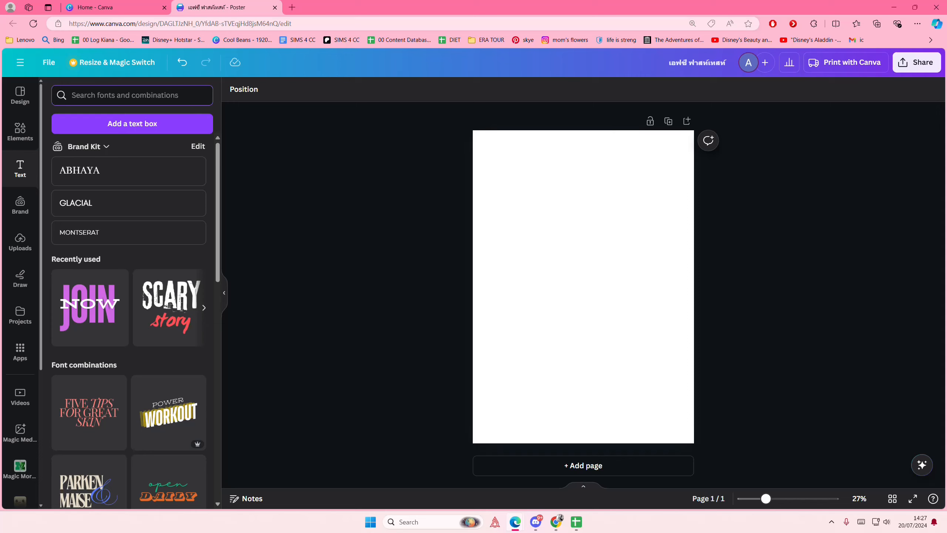
Add a text box in the Thai FC Fast font, enlarged and centred on the poster.
click(121, 95)
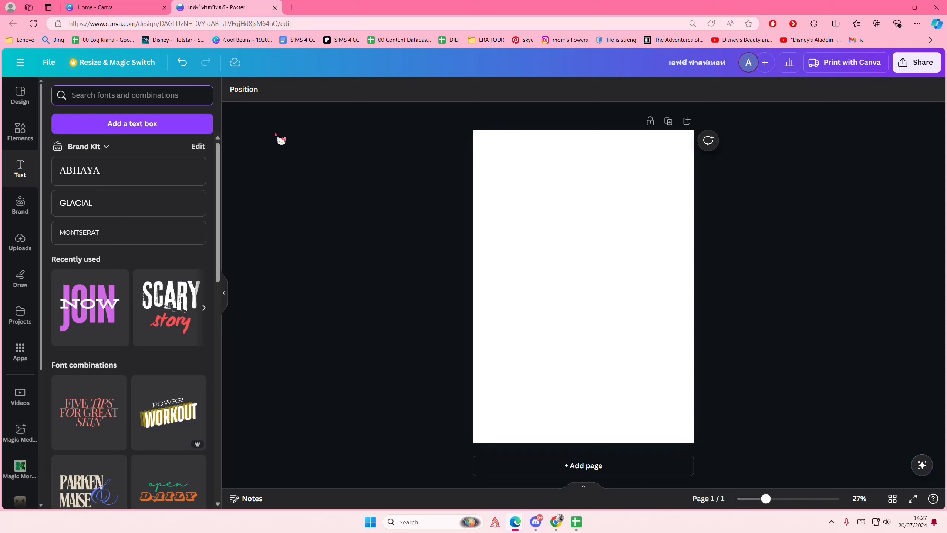
text(เอฟซี ฟาสท์เทสท์)
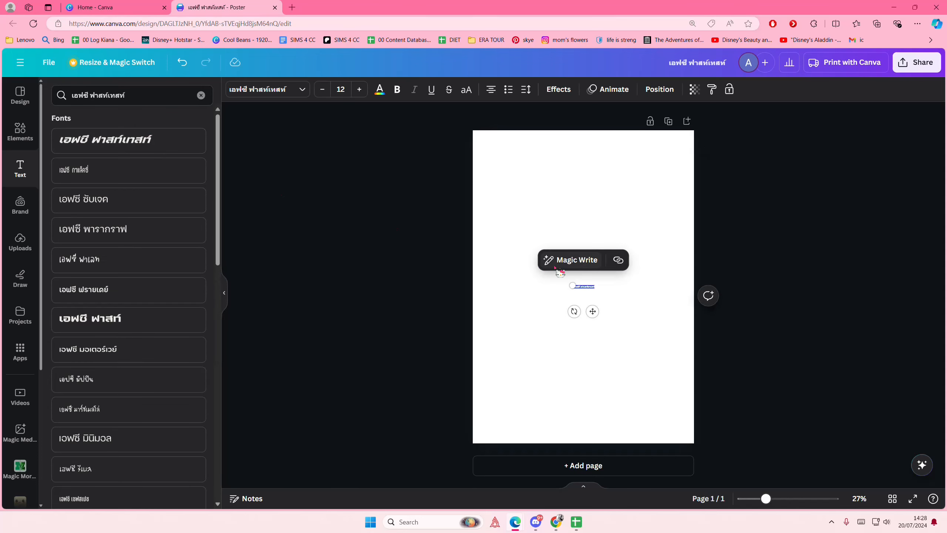
drag(594, 292, 741, 305)
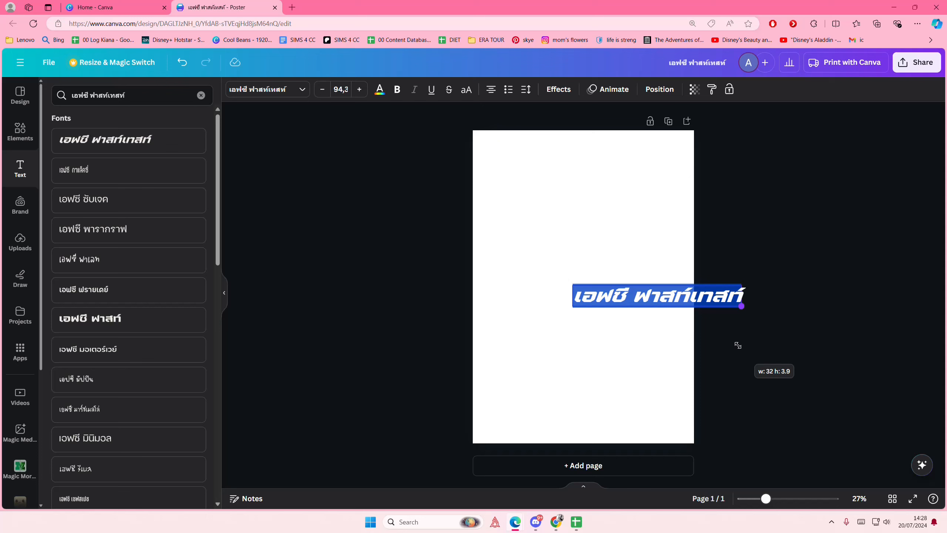
drag(658, 296, 583, 286)
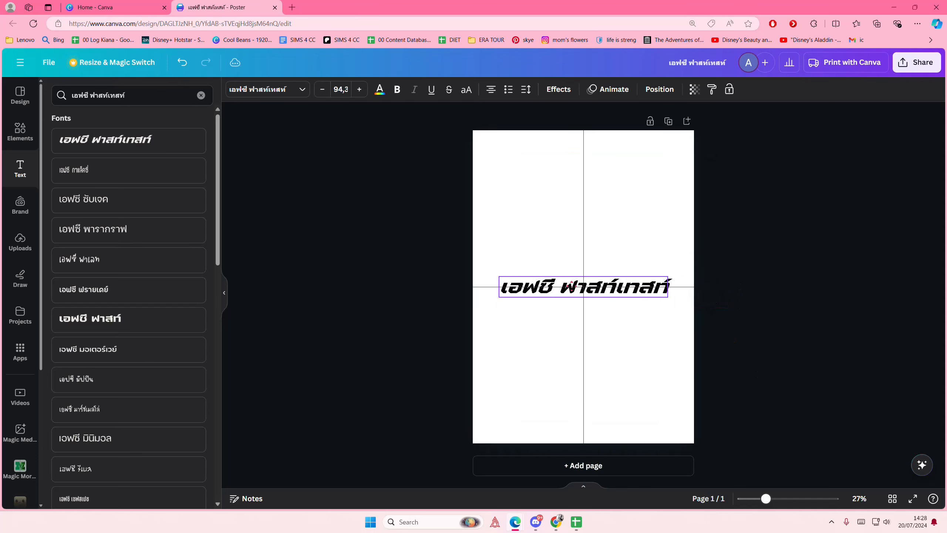
Type 'y2k text' as the heading and enlarge it further.
click(582, 287)
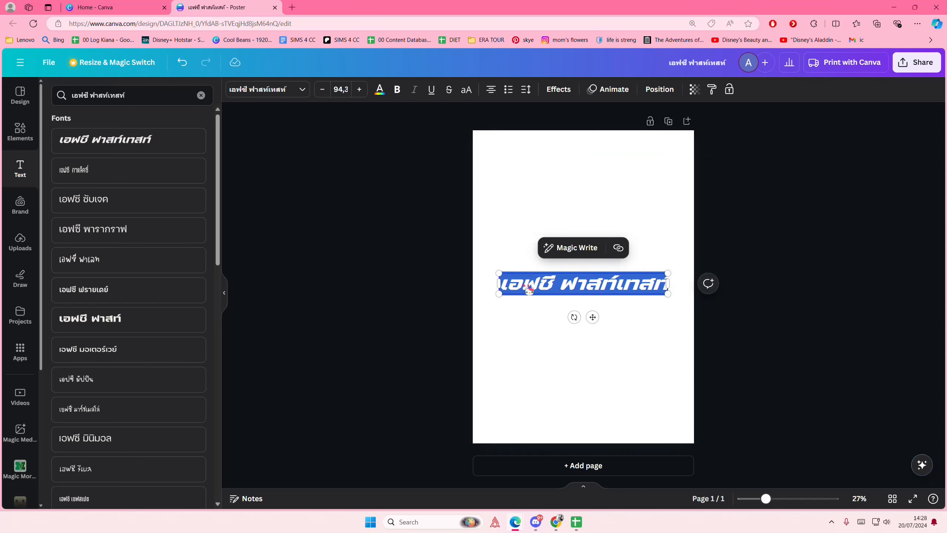
text(y2k textr)
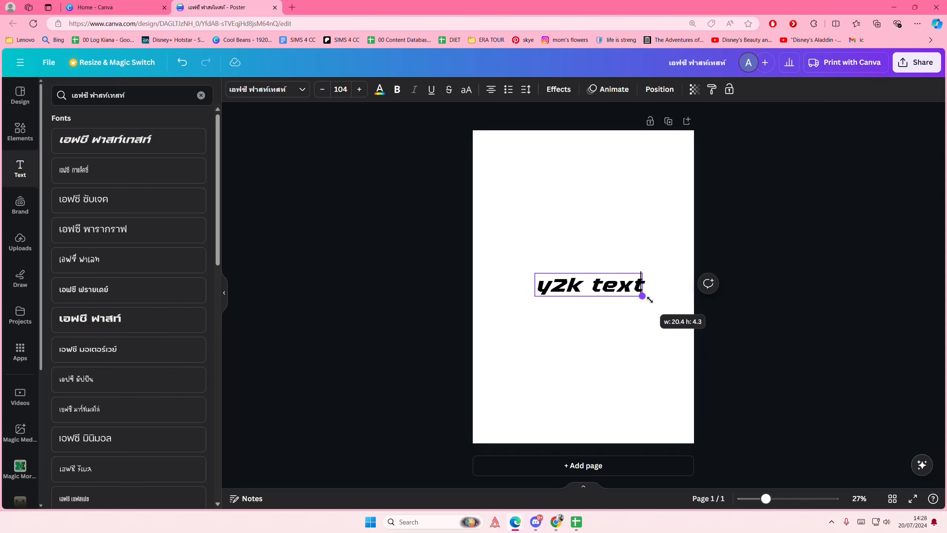
drag(642, 296, 658, 305)
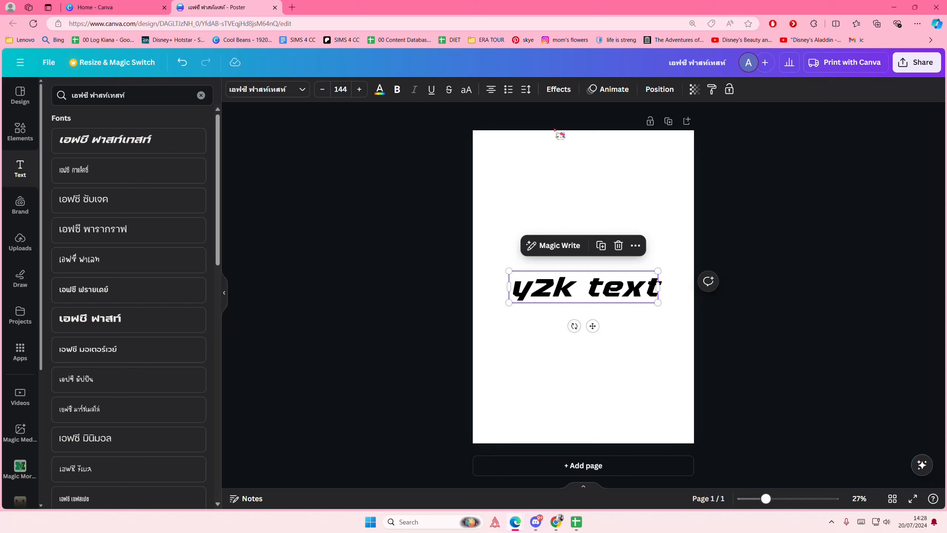
Try the Hollow effect and discard it, then colour the heading blue.
click(557, 88)
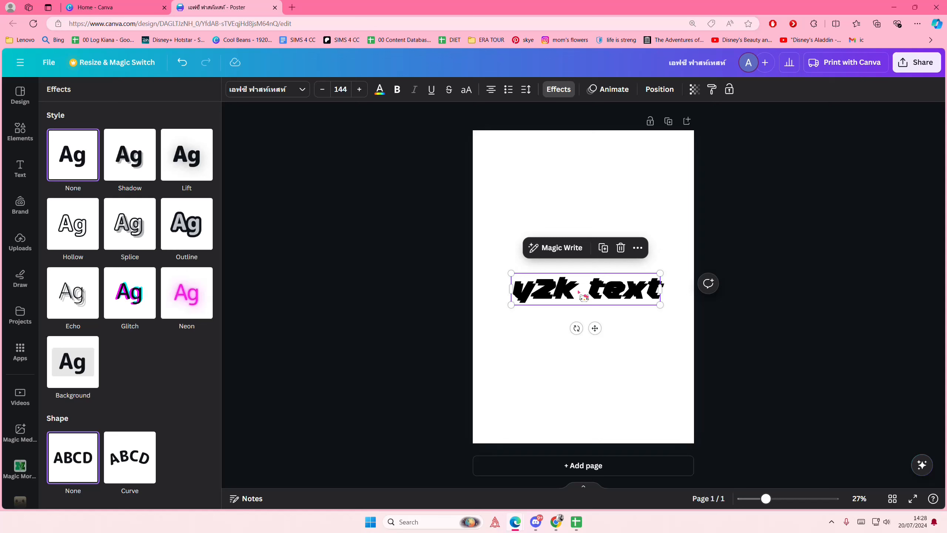
click(72, 223)
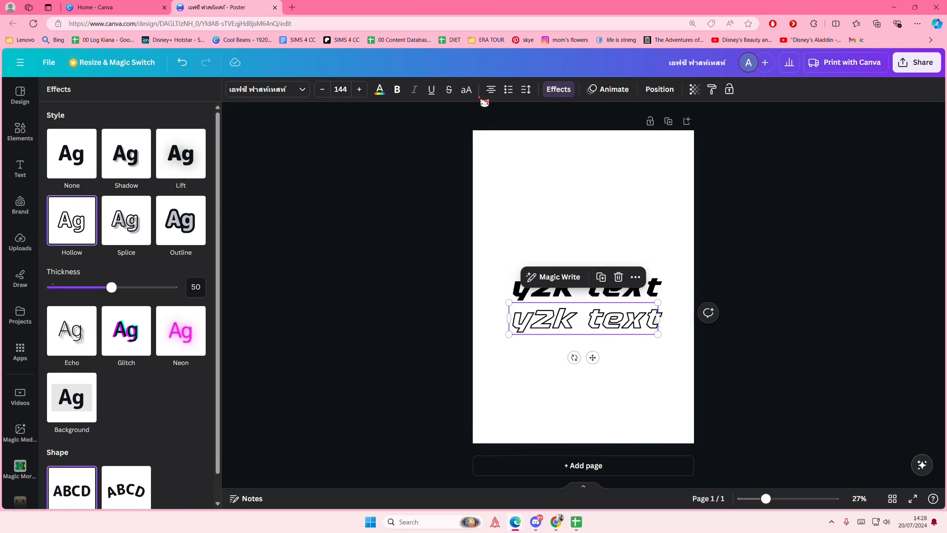
click(378, 90)
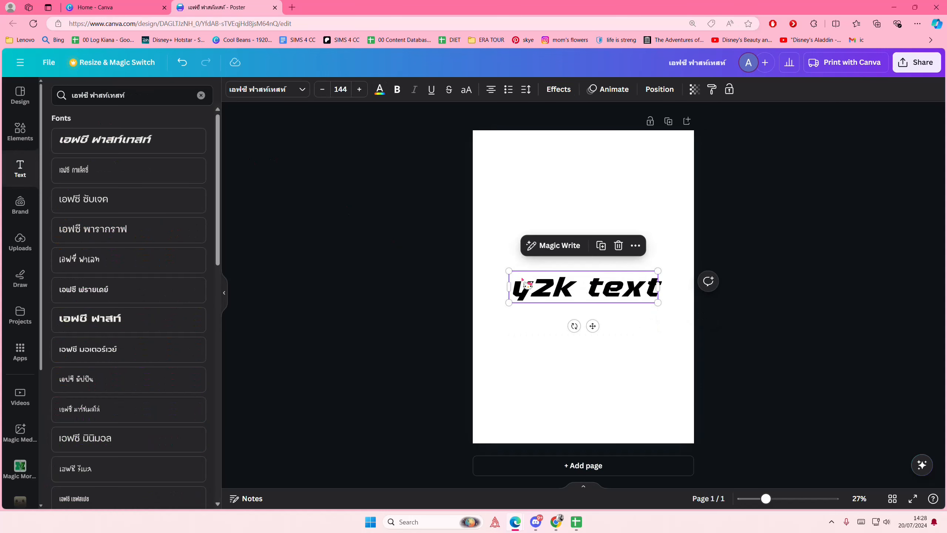
click(558, 89)
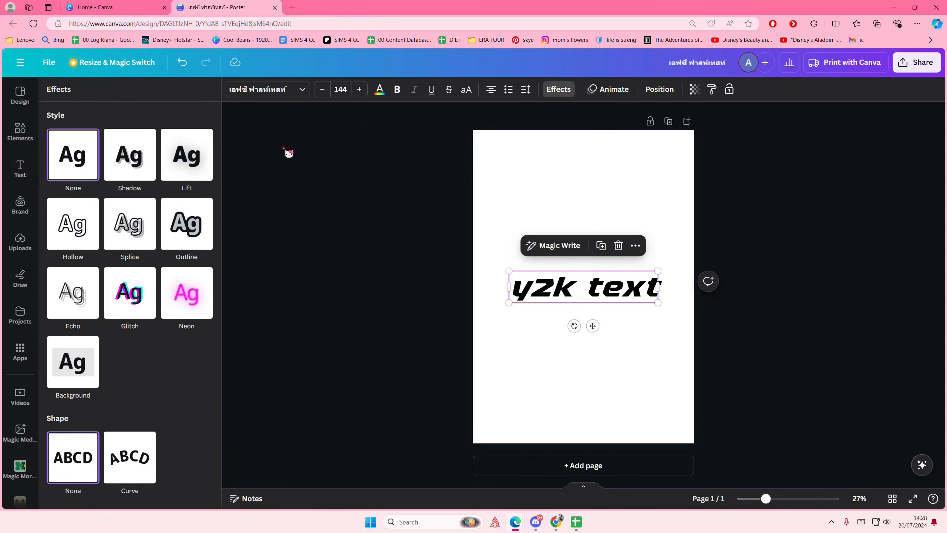
click(379, 89)
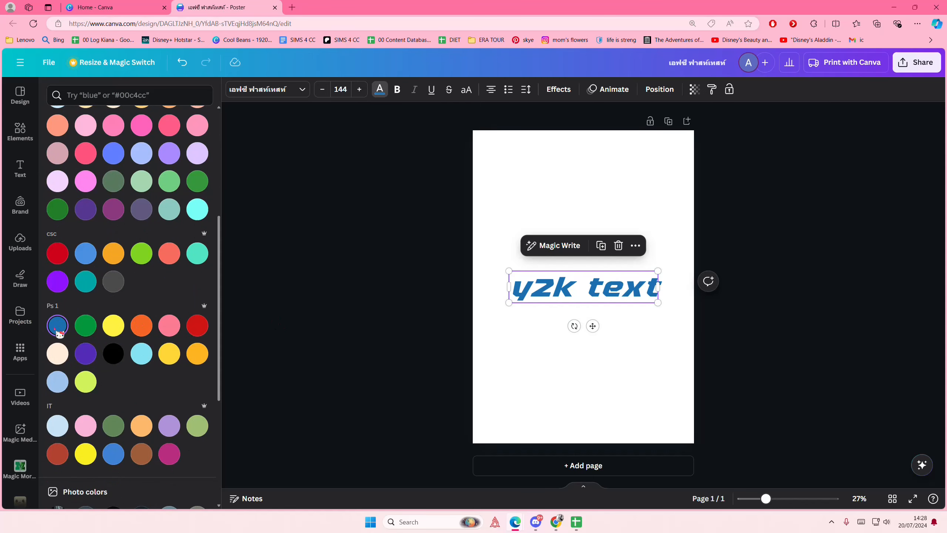
Apply an Outline effect to the heading with thickness raised to 86.
click(557, 89)
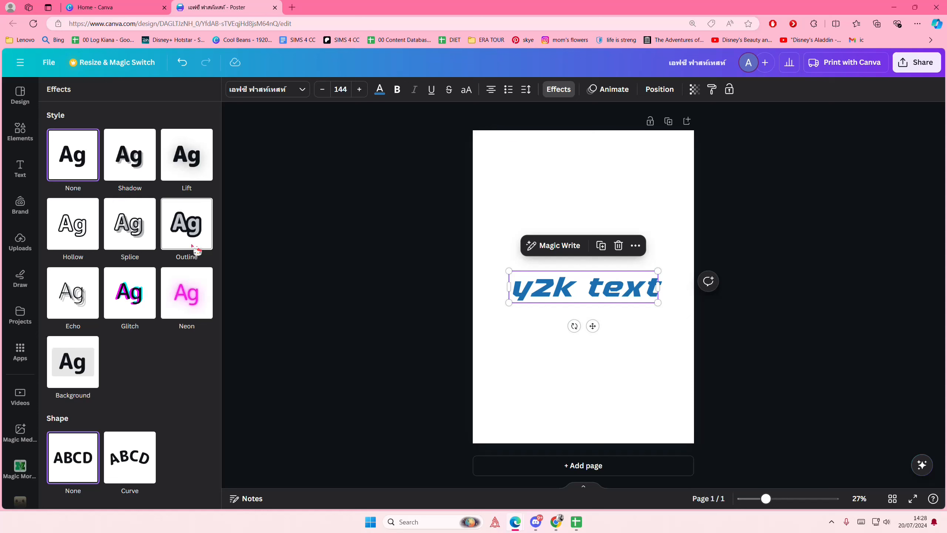
click(186, 225)
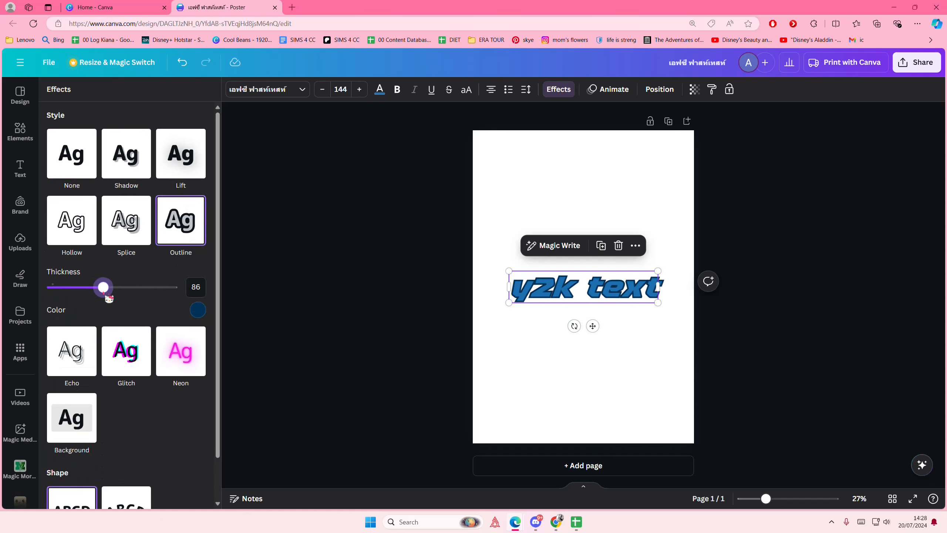
click(198, 310)
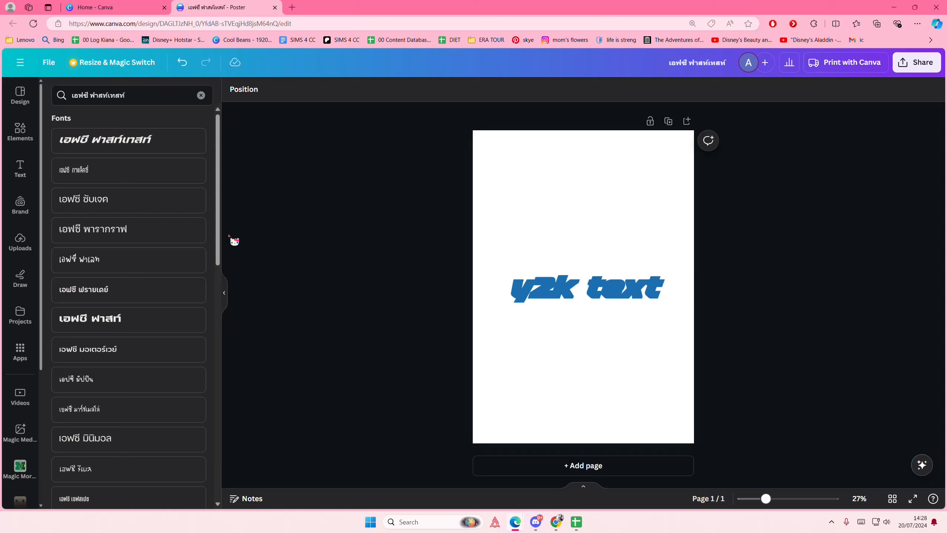
click(584, 288)
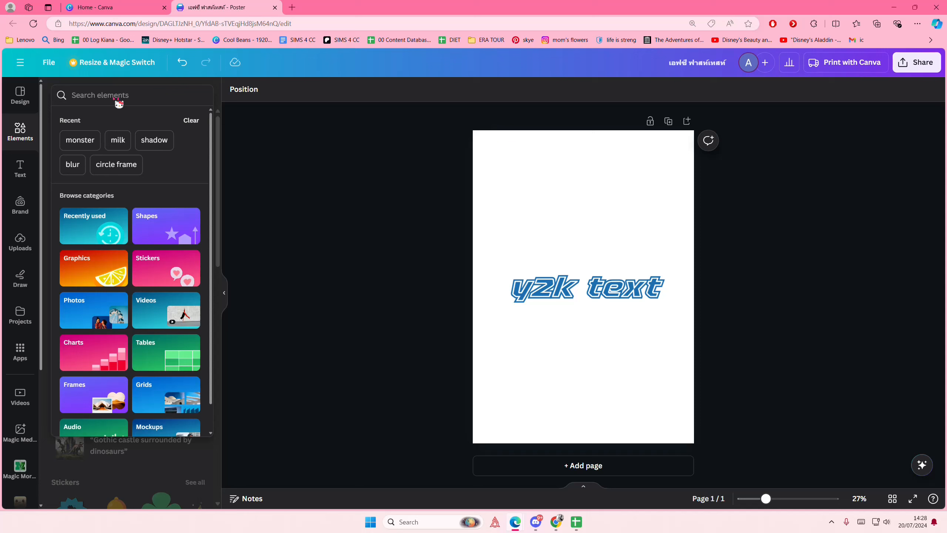
Add a four-point sparkle from the 'stars' graphics, coloured blue, left of the heading.
text(stars)
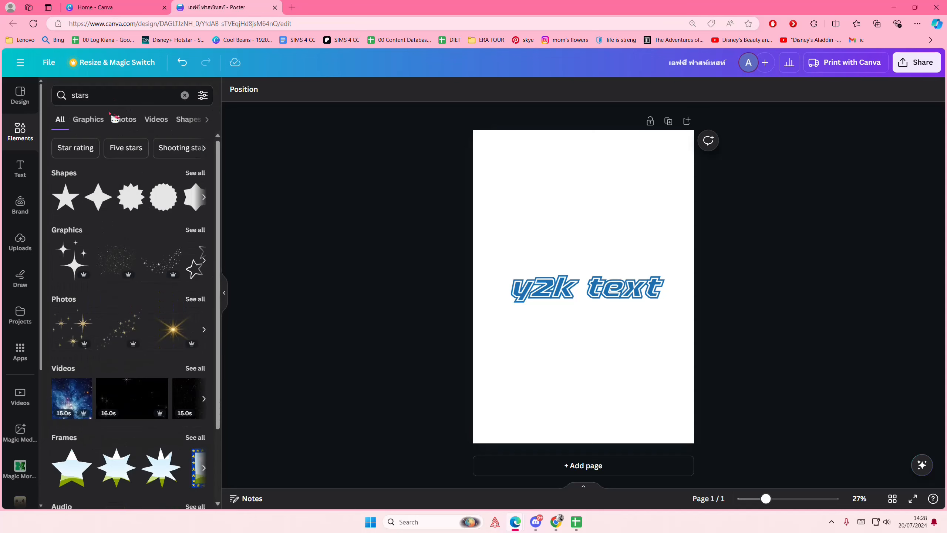
click(88, 119)
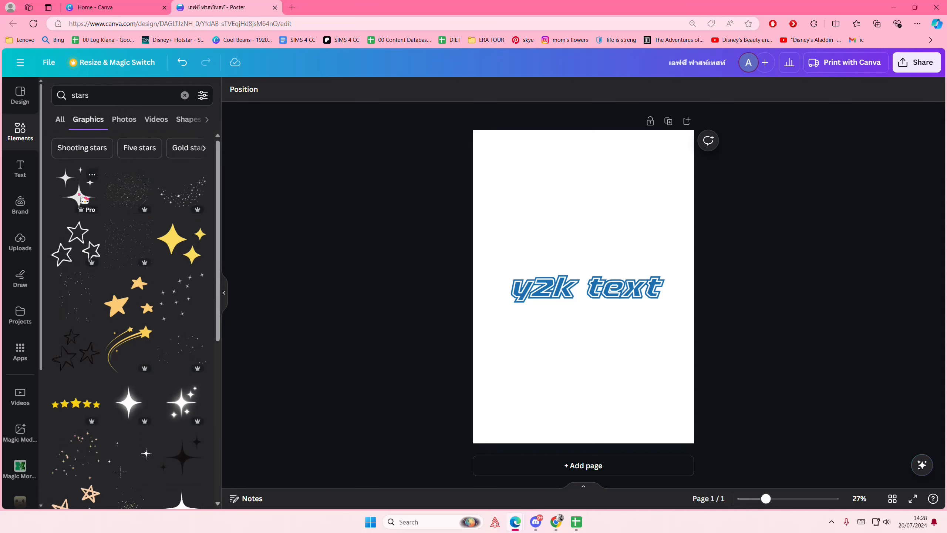
scroll(down, 3)
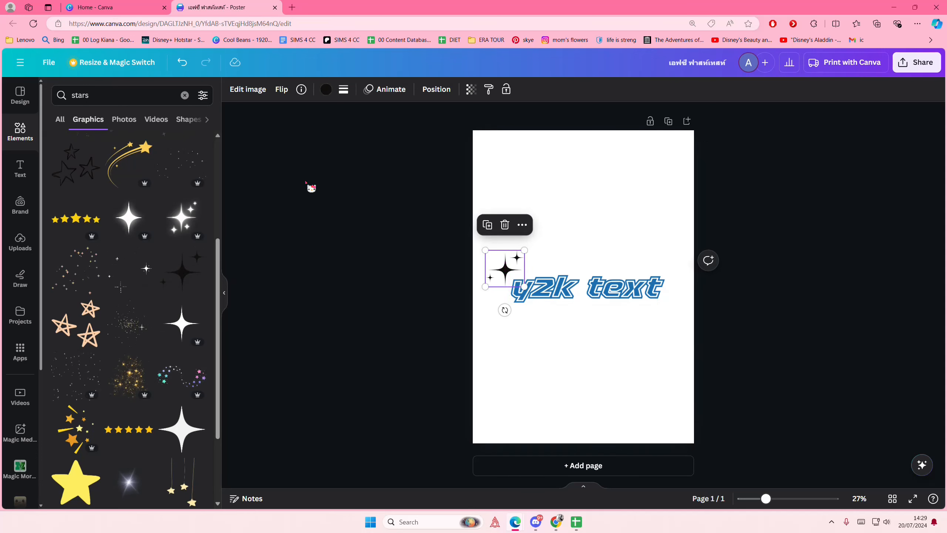
click(325, 88)
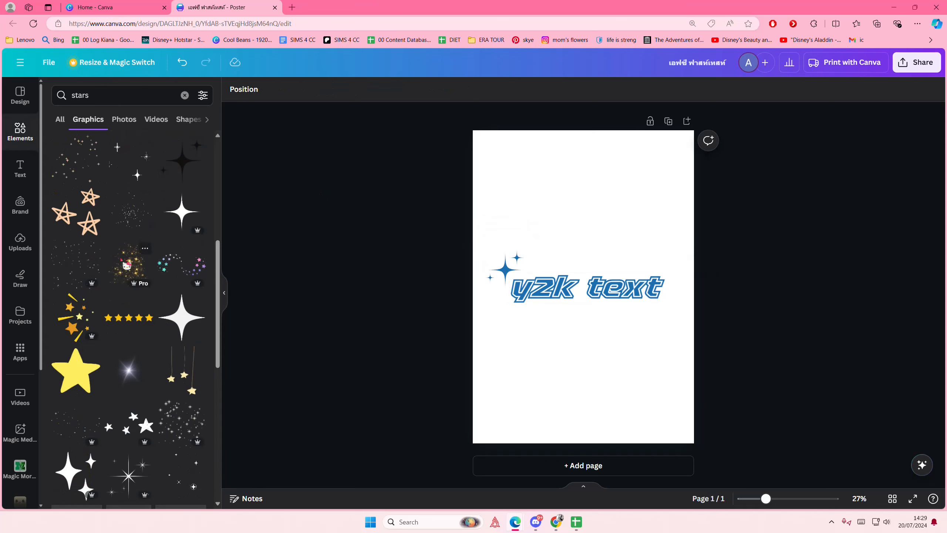
scroll(down, 3)
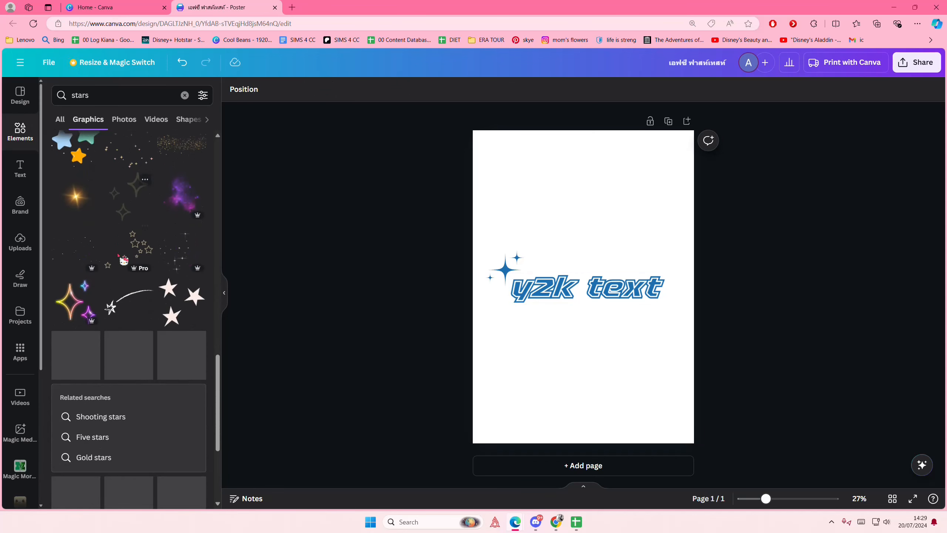
scroll(down, 3)
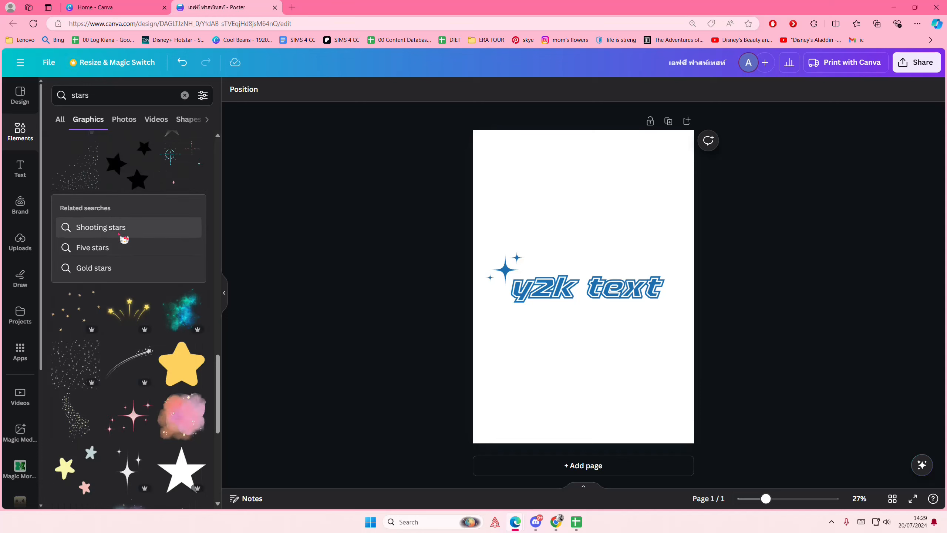
Add an outlined shooting-star graphic at the heading's right end, then select everything.
click(100, 227)
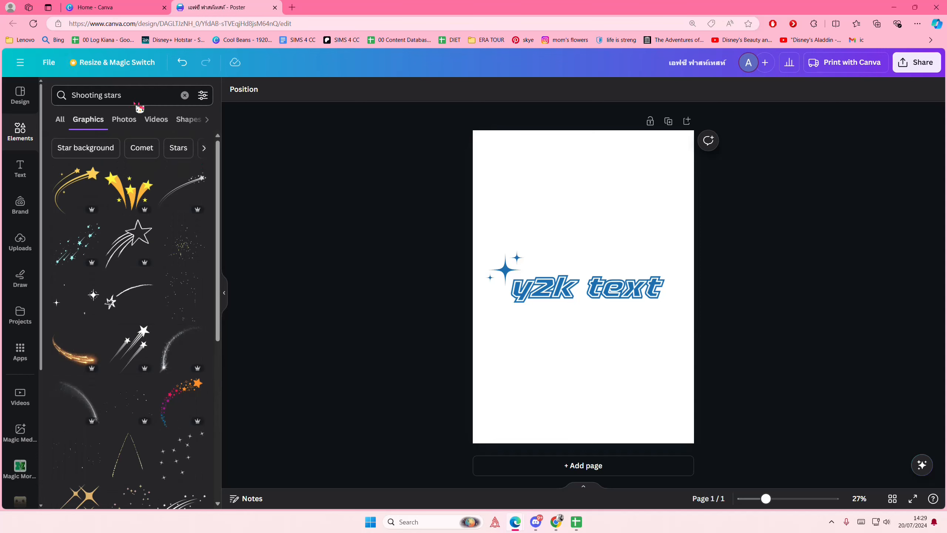
scroll(down, 3)
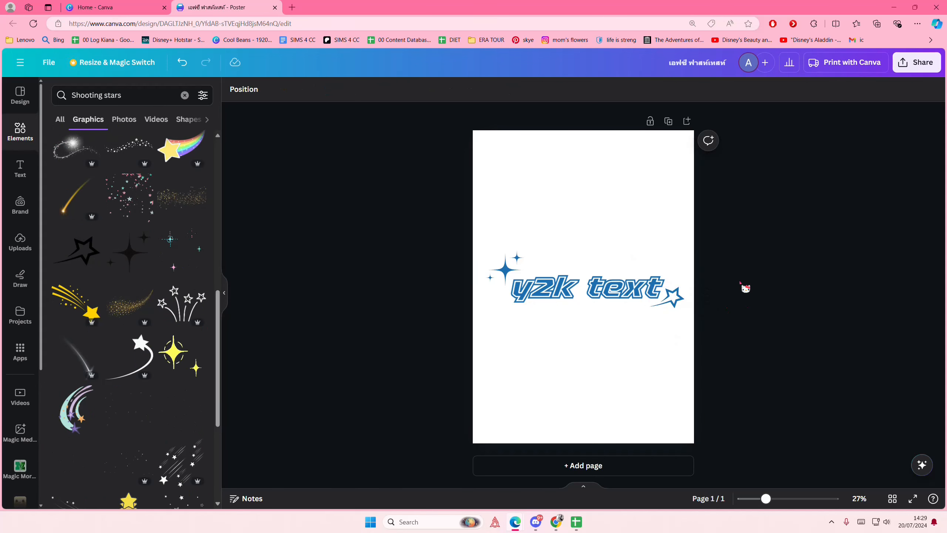
click(675, 296)
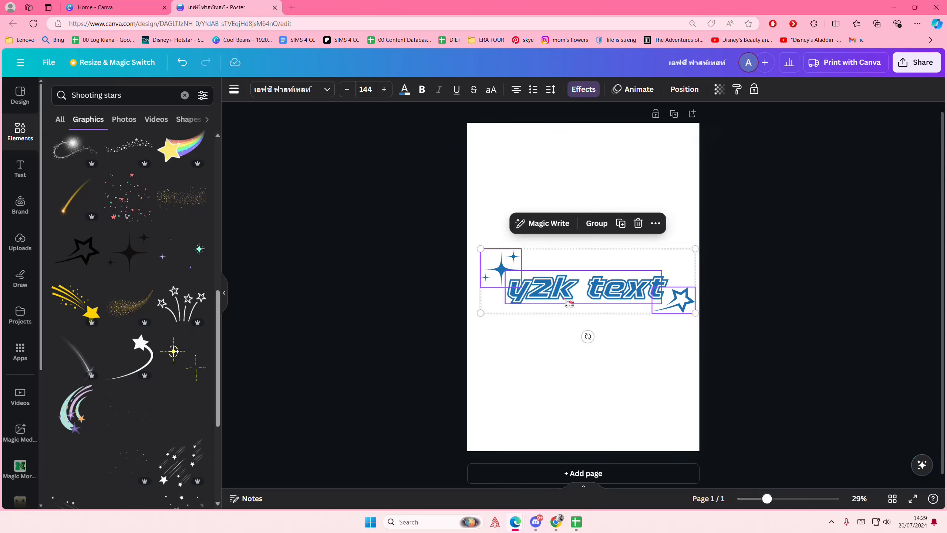
Add a curved shooting star rotated about 176° at the heading's left, coloured blue.
click(684, 88)
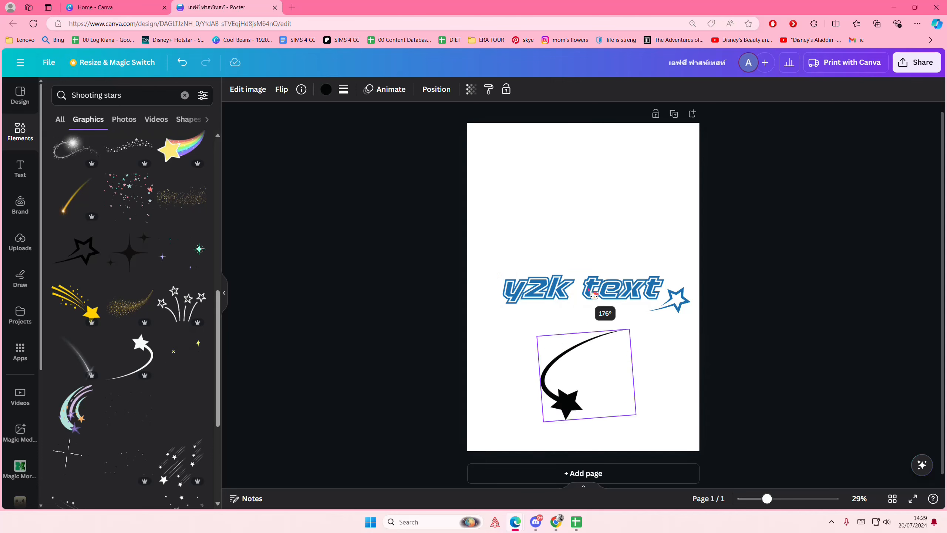
drag(595, 296, 610, 309)
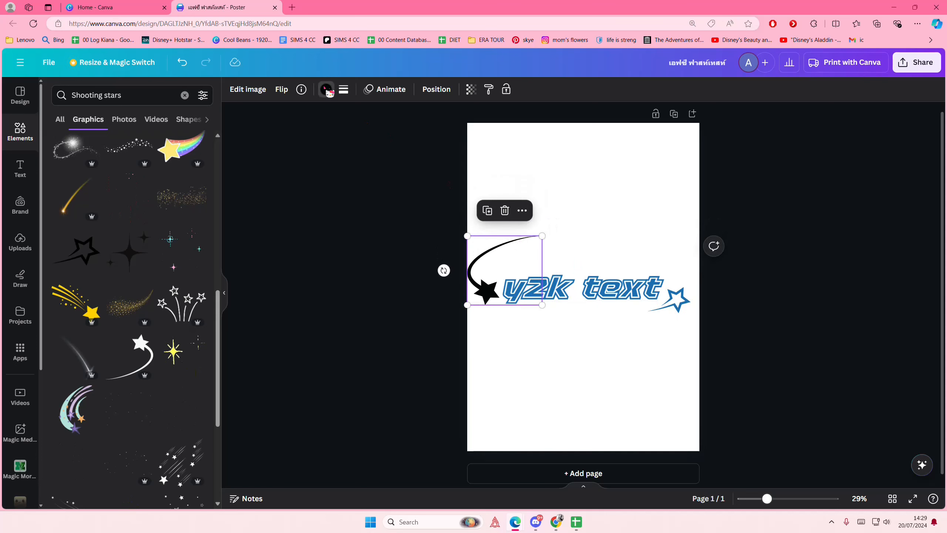
click(326, 89)
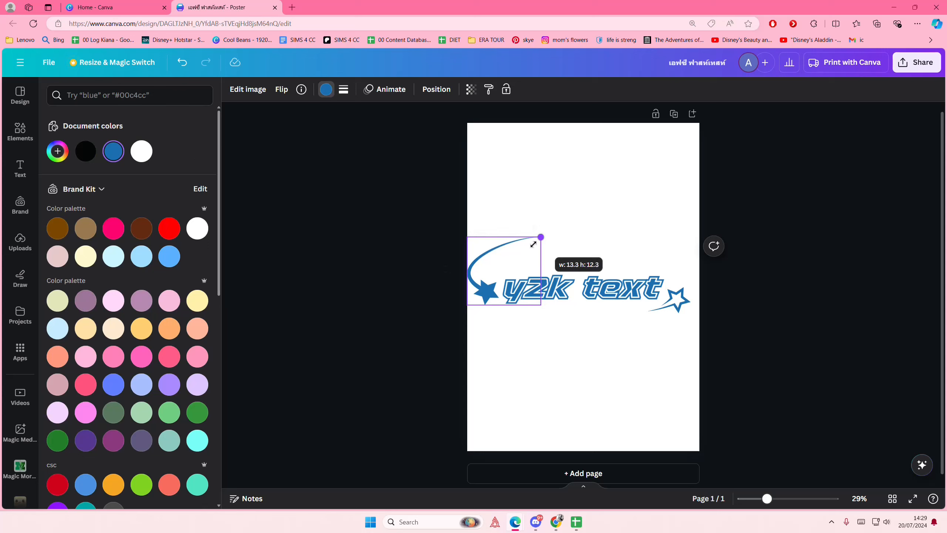